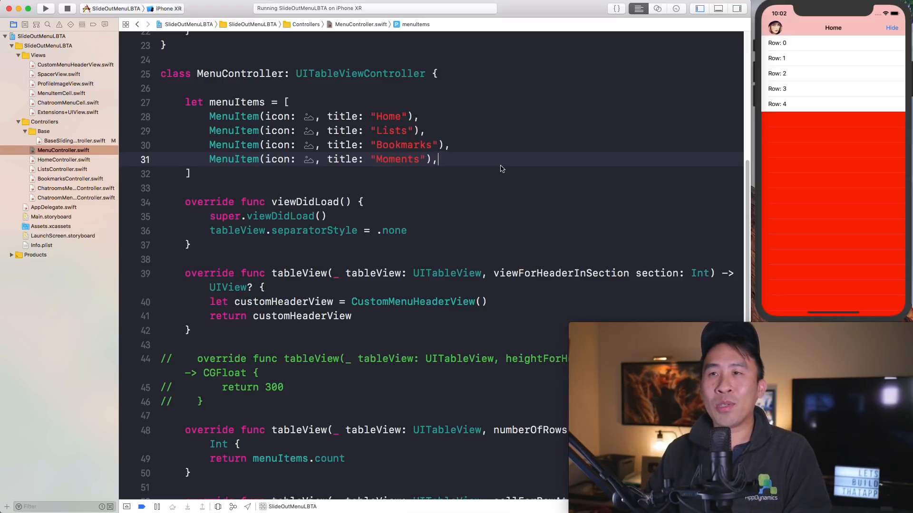
mouse_move(449, 161)
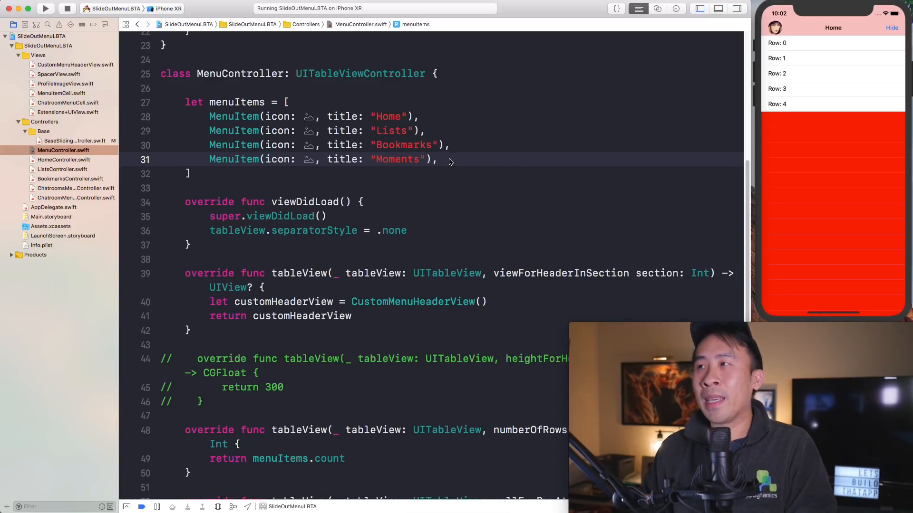
mouse_move(482, 172)
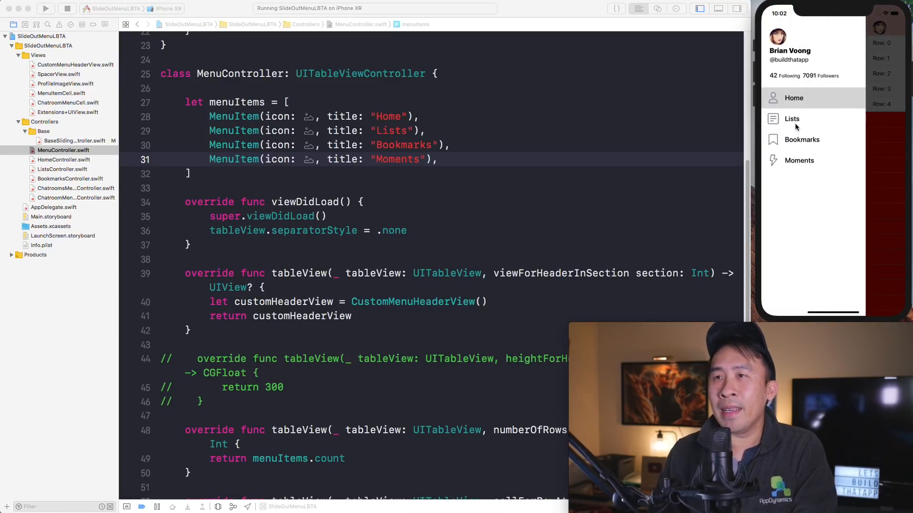
mouse_move(777, 104)
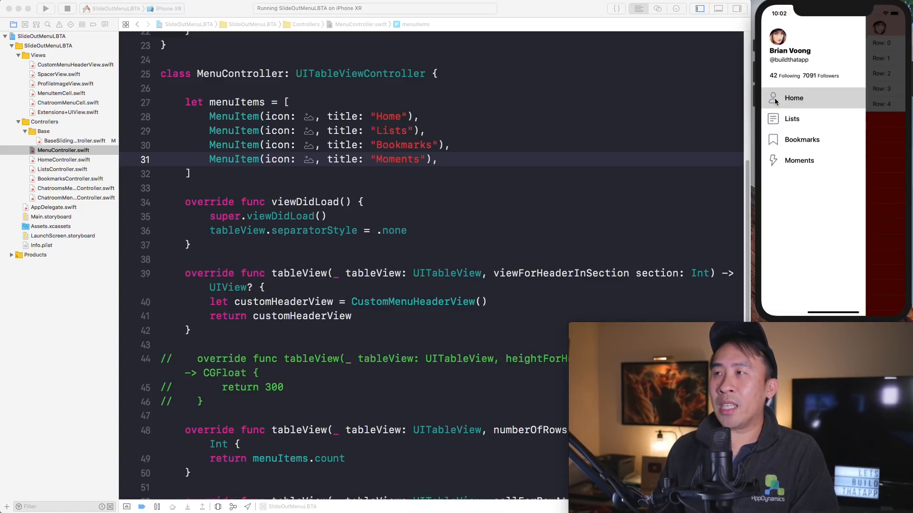
Step: Add a MenuItem(icon:title:) line titled "Fifth Item" after Moments, then view Assets.xcassets
left_click(307, 116)
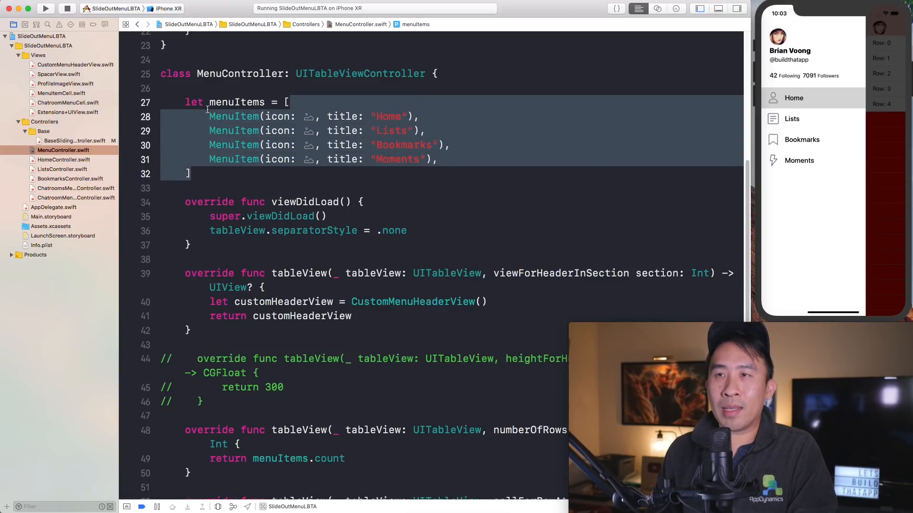
left_click(443, 145)
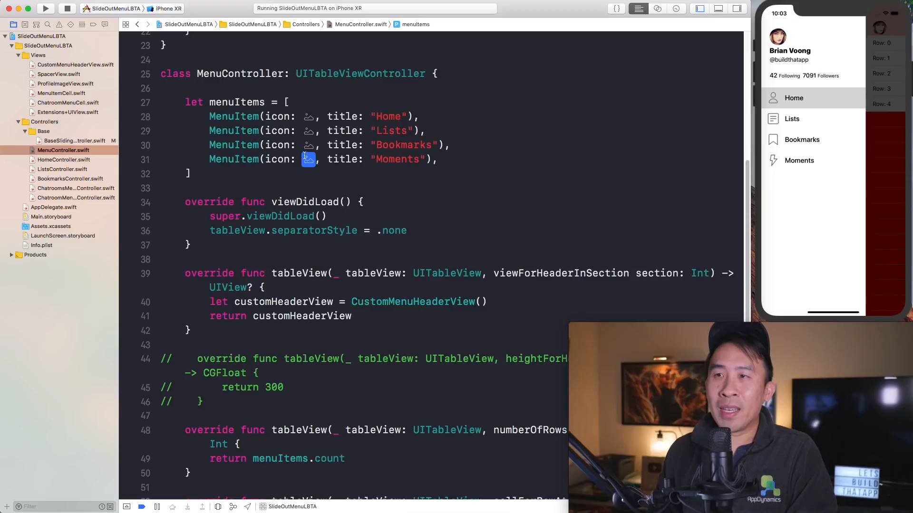
left_click(454, 160)
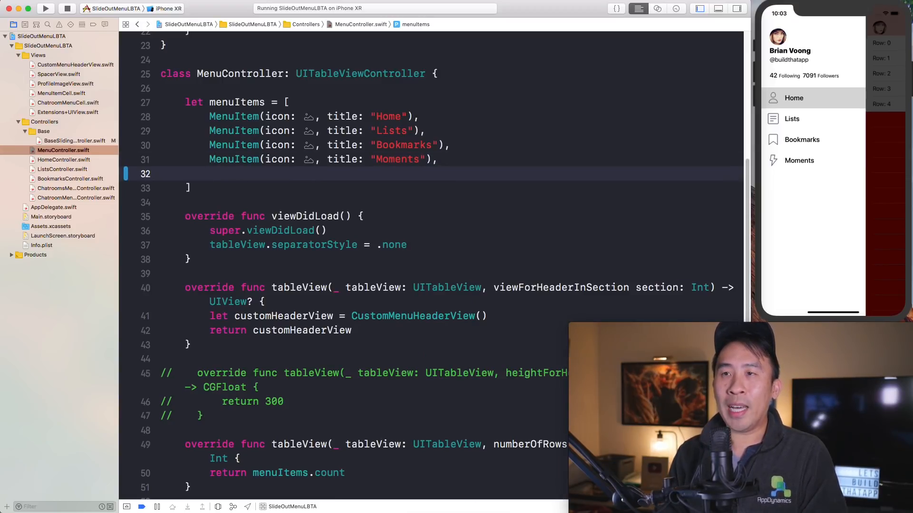
type("MenuItem(icon: UIImage, title: String")
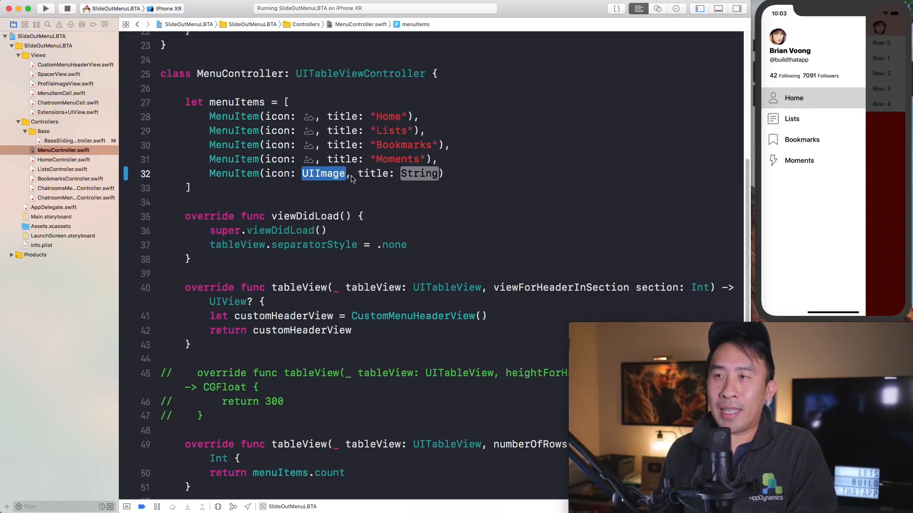
double_click(418, 174)
type("\"Fifth Item\"")
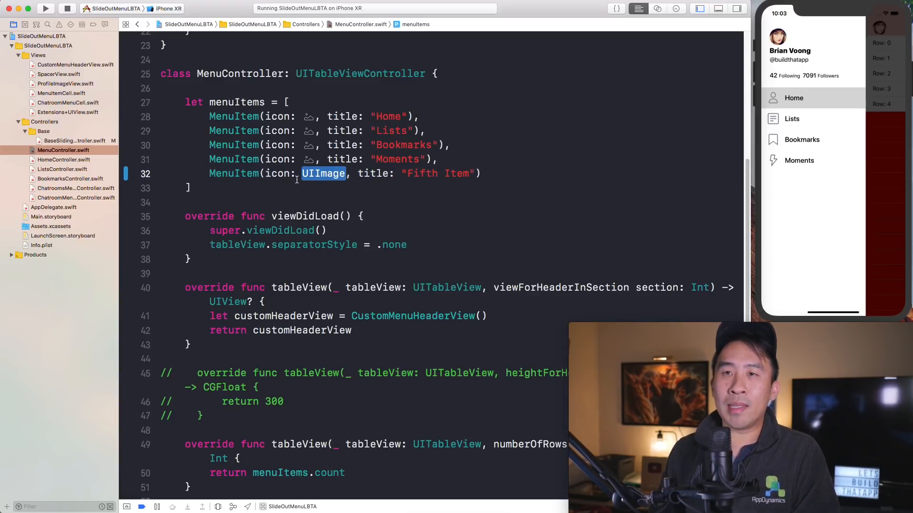
left_click(51, 226)
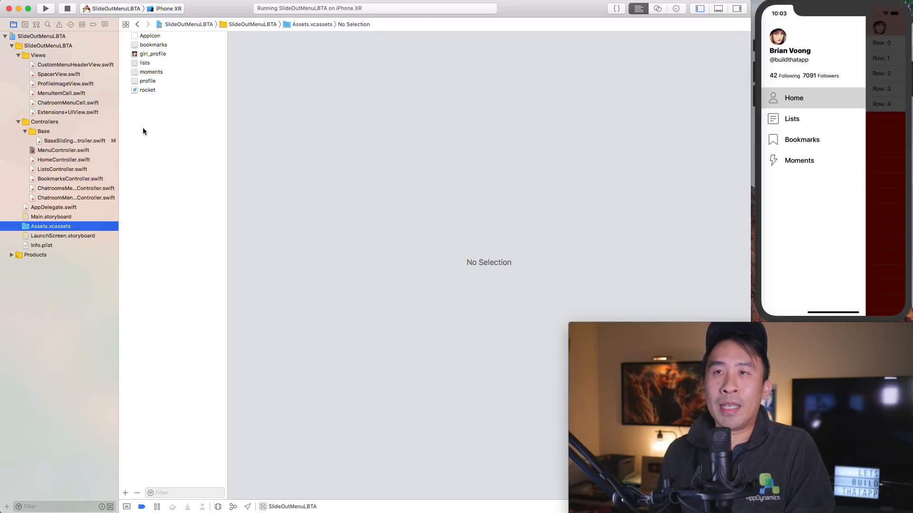
Step: Swap the Fifth Item's girlprofile icon identifier for an Image Literal, dismissing About Xcode
left_click(153, 54)
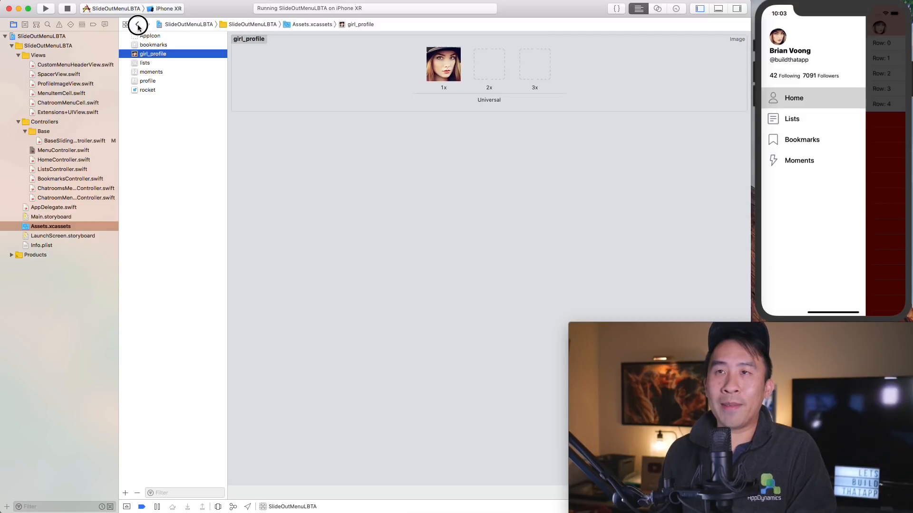
left_click(138, 24)
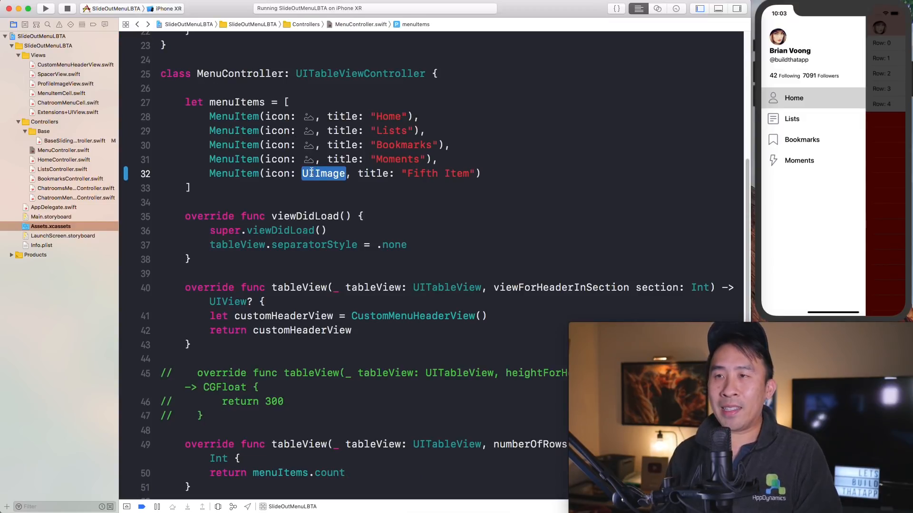
type("girlprofil")
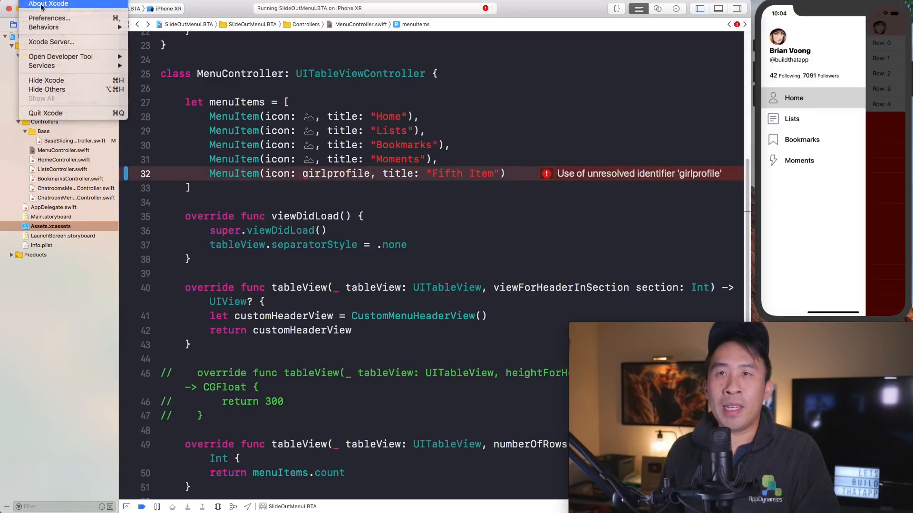
left_click(48, 4)
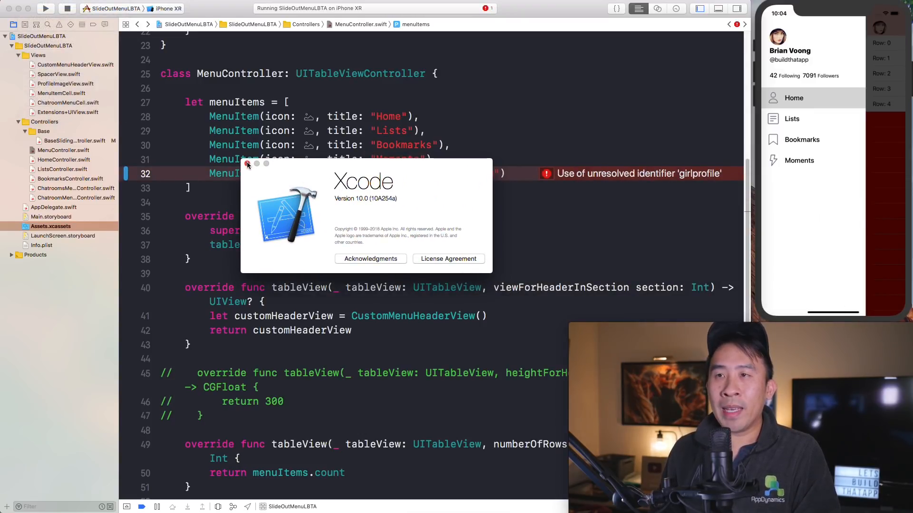
left_click(247, 164)
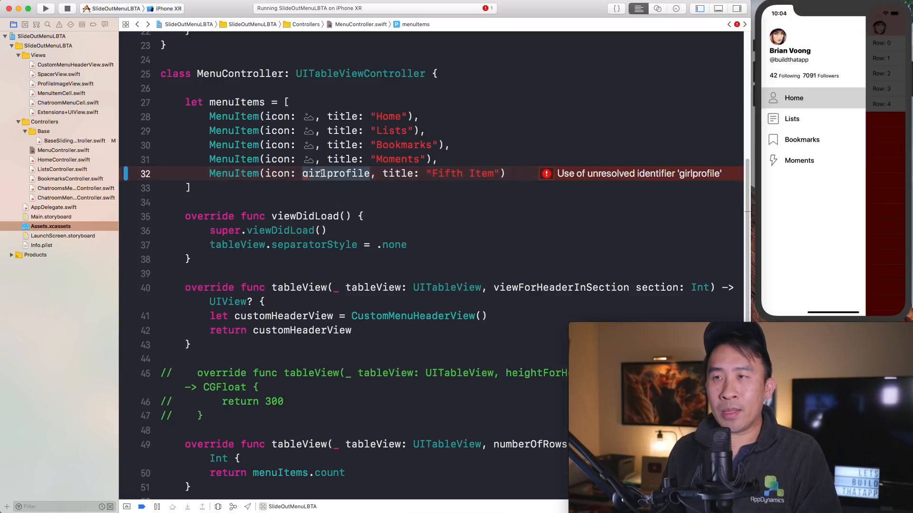
type("image")
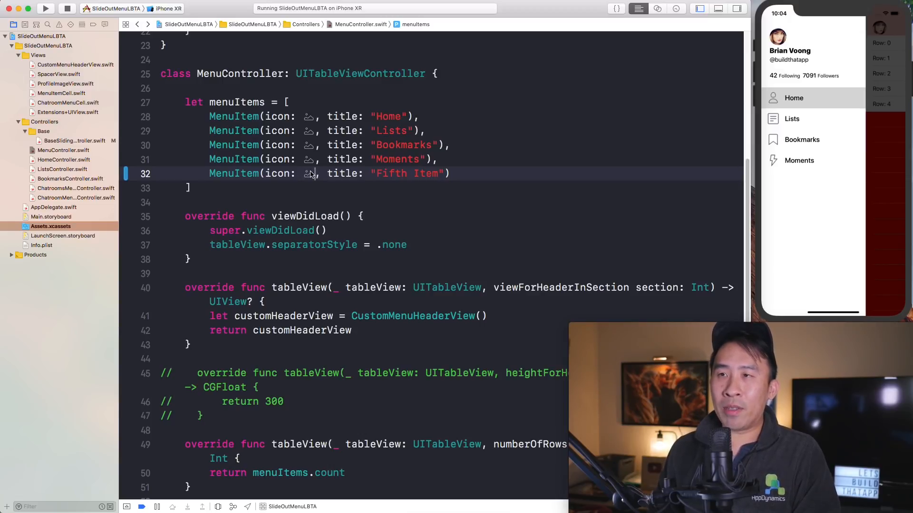
Step: Choose girl_profile as the Fifth Item's image literal, checking the available assets first
left_click(309, 174)
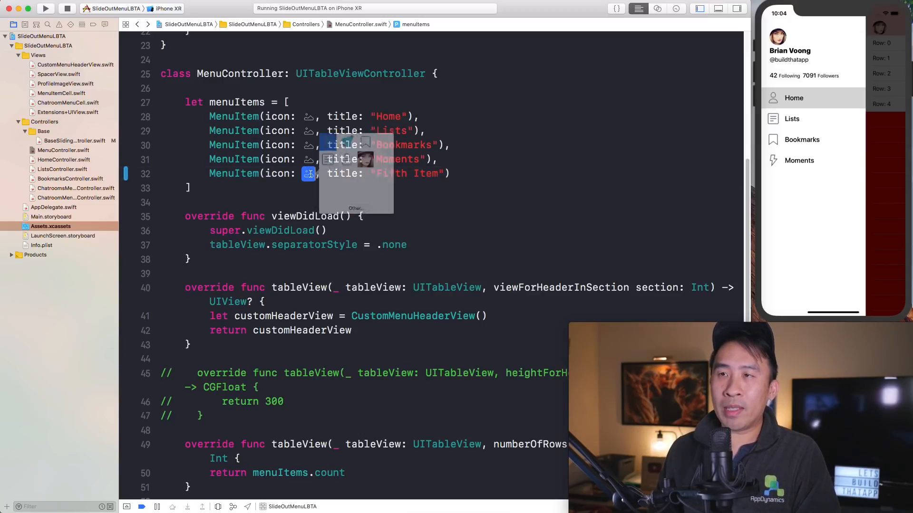
left_click(308, 174)
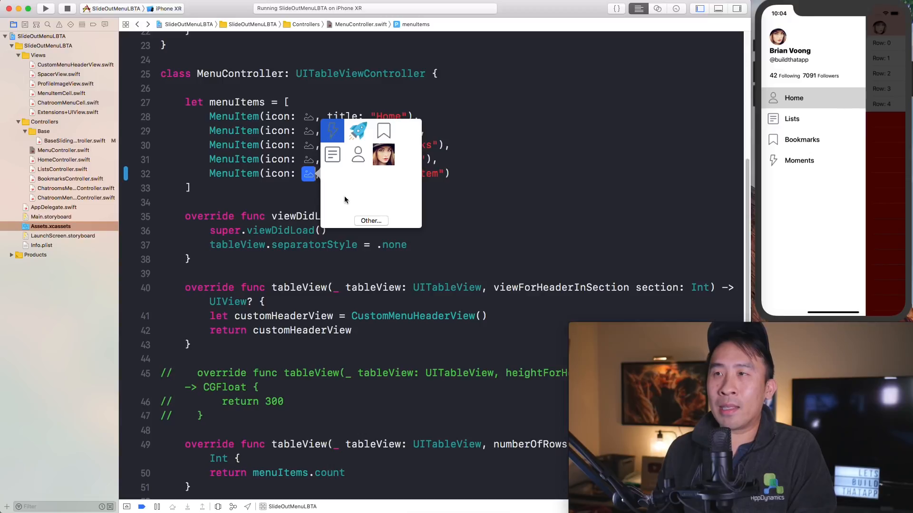
mouse_move(359, 146)
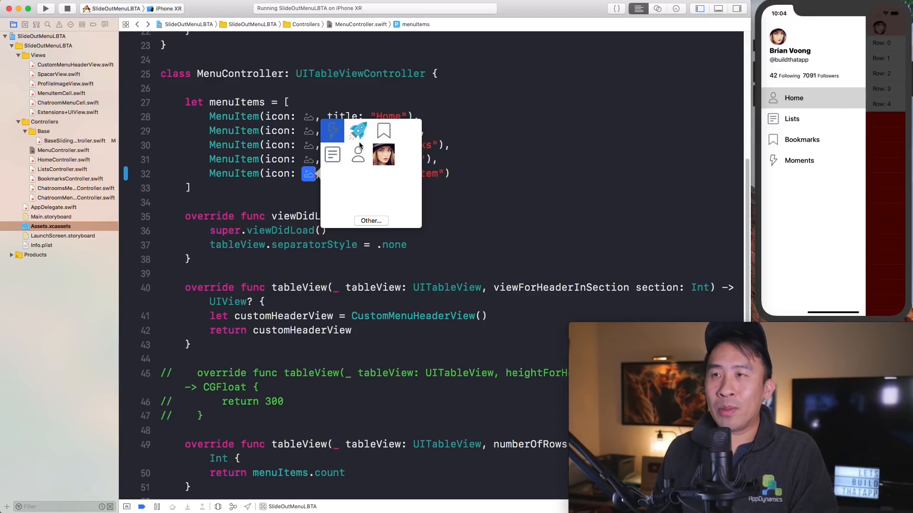
mouse_move(358, 152)
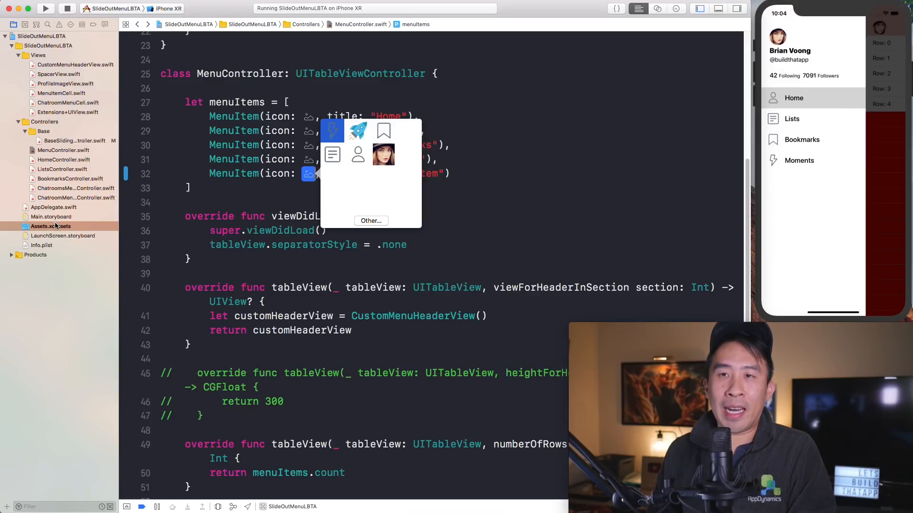
left_click(383, 154)
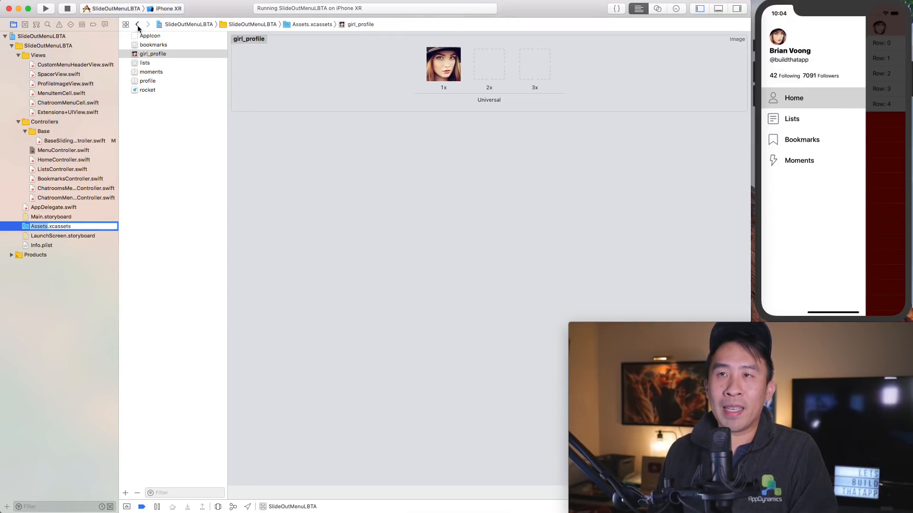
left_click(138, 23)
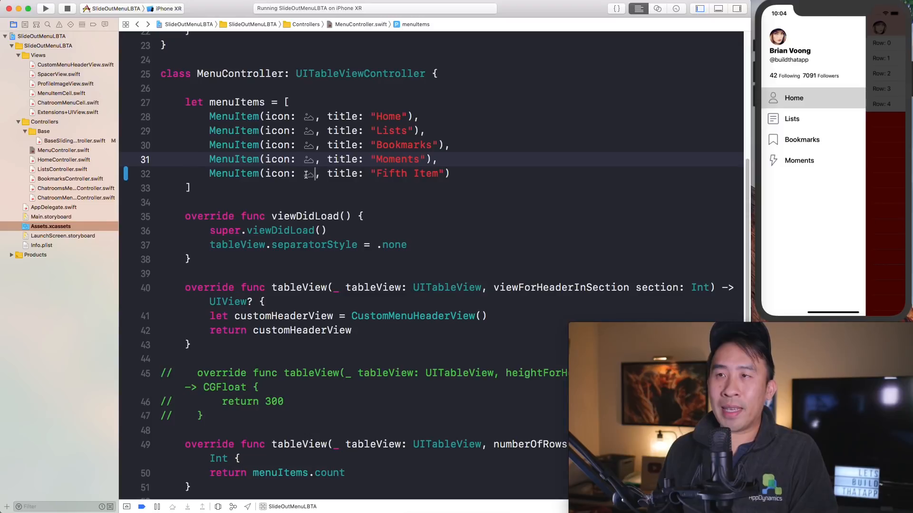
left_click(309, 173)
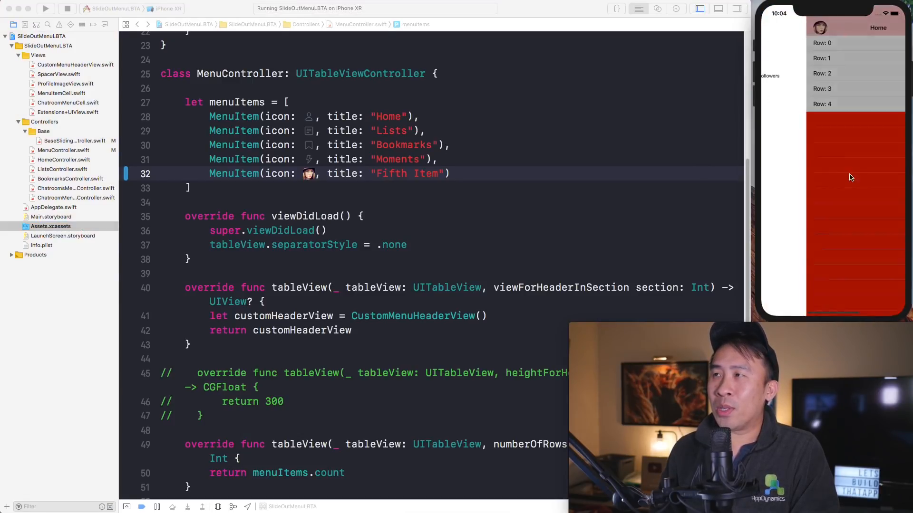
Step: Check Fifth Item's photo in the running app's menu, then reopen the girl_profile asset
left_click(775, 28)
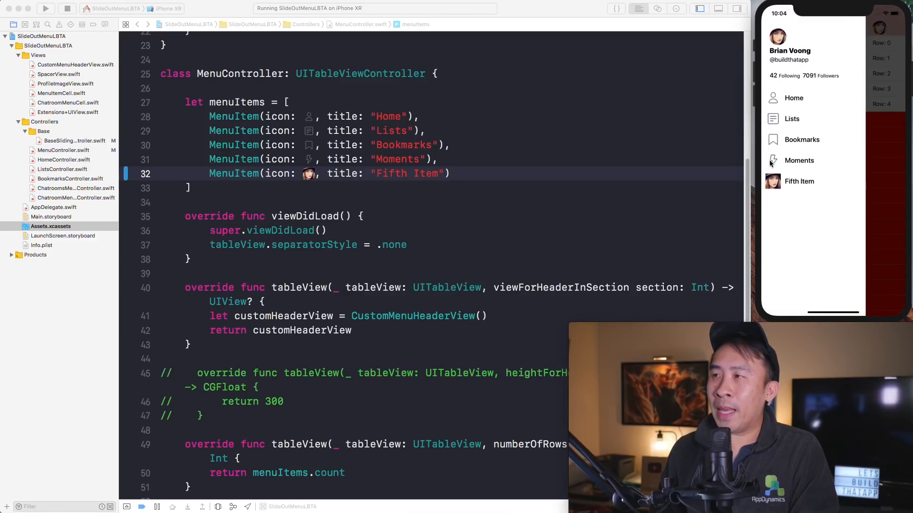
mouse_move(471, 171)
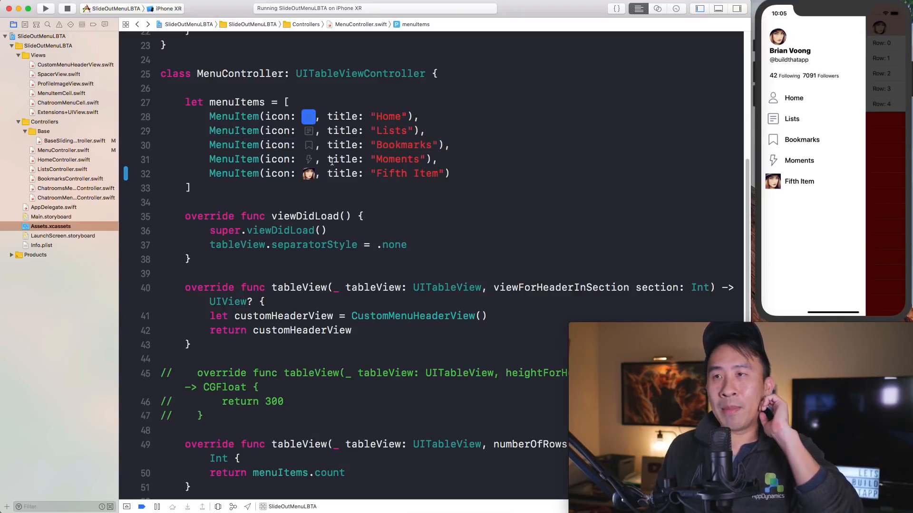
left_click(437, 159)
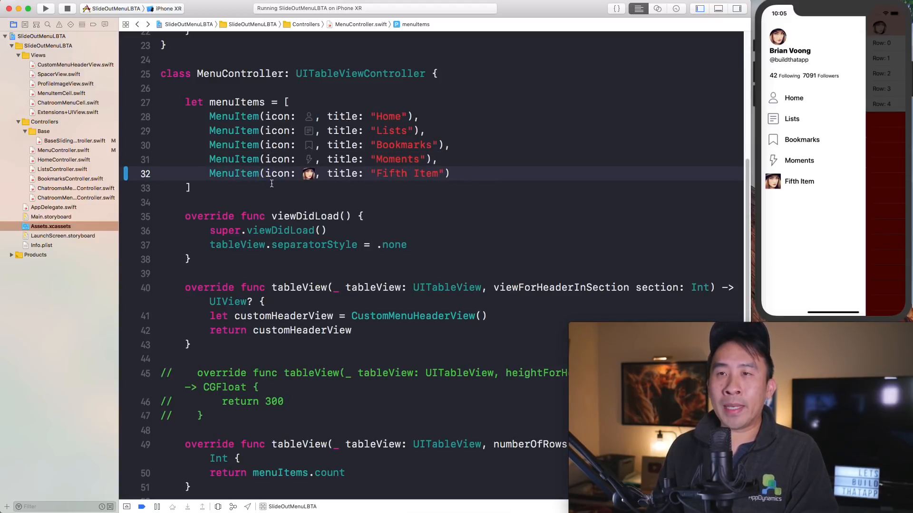
left_click(50, 225)
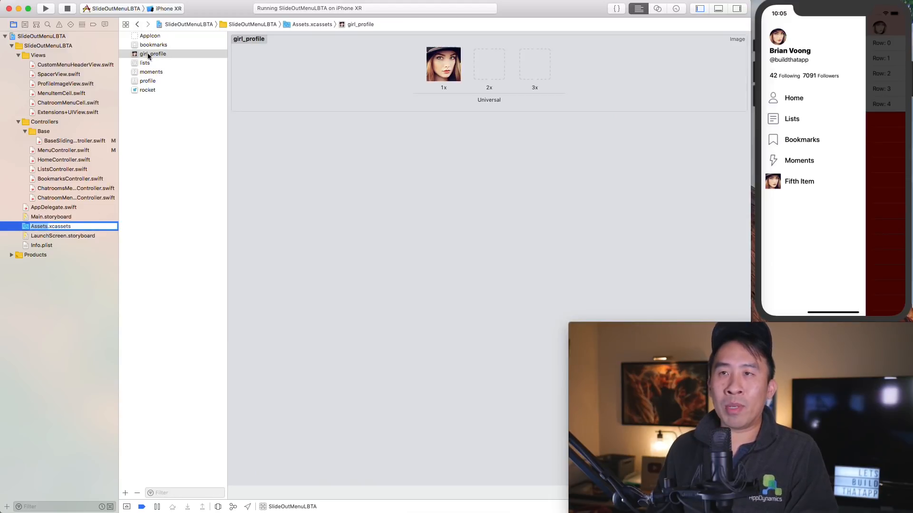
Step: Delete the unused image sets from Assets.xcassets and return to MenuController.swift
left_click(165, 113)
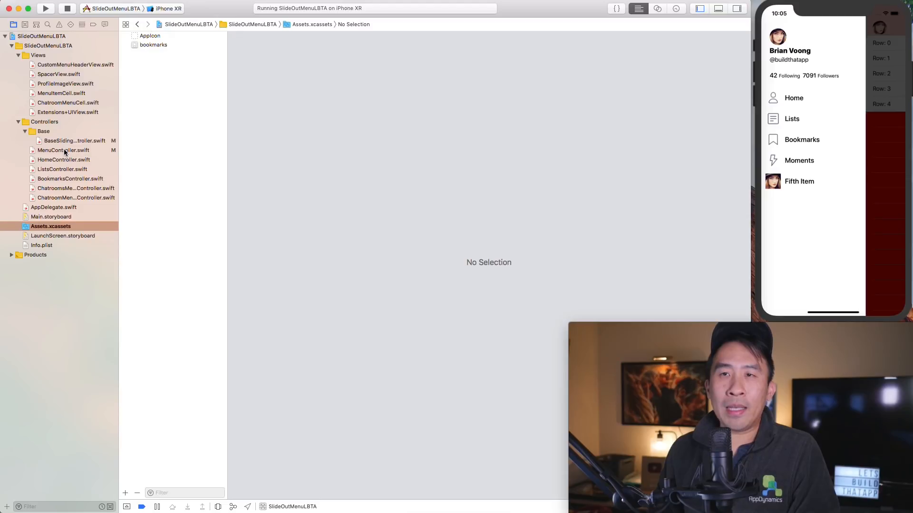
left_click(63, 150)
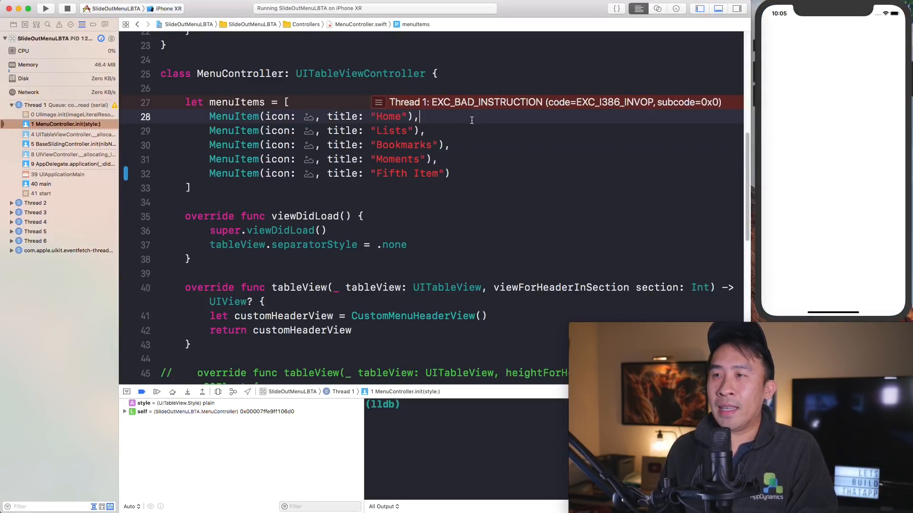
Step: Replace the menu list with one MenuItem(icon: Image Literal, title: "Home"), then view the assets
left_click(13, 24)
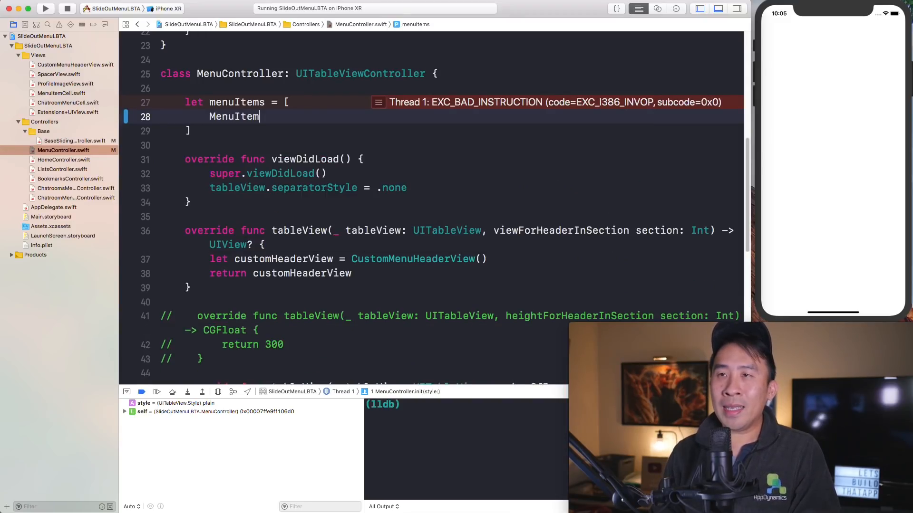
type("(icon: , title: \"Home")
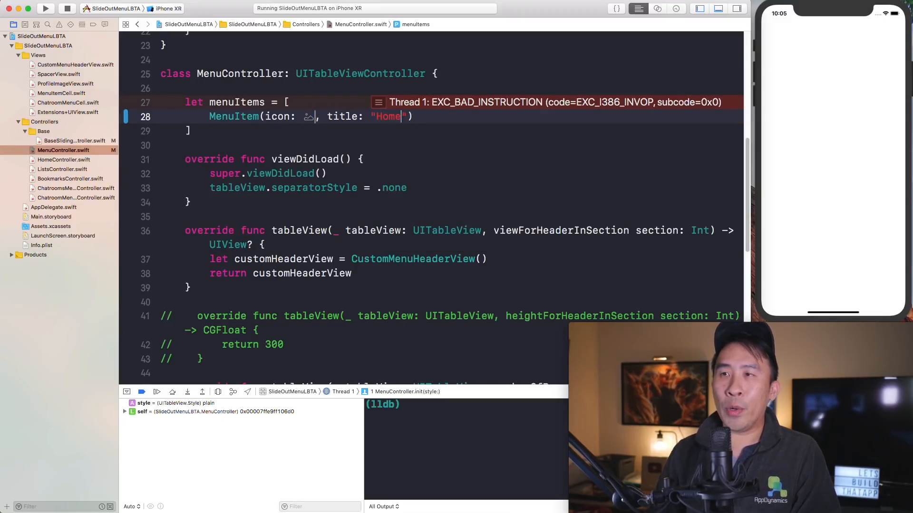
left_click(309, 117)
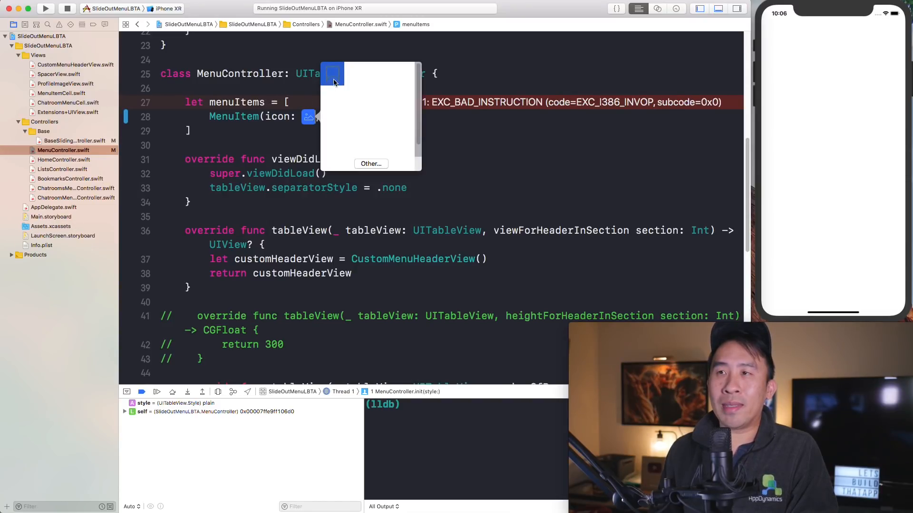
left_click(51, 226)
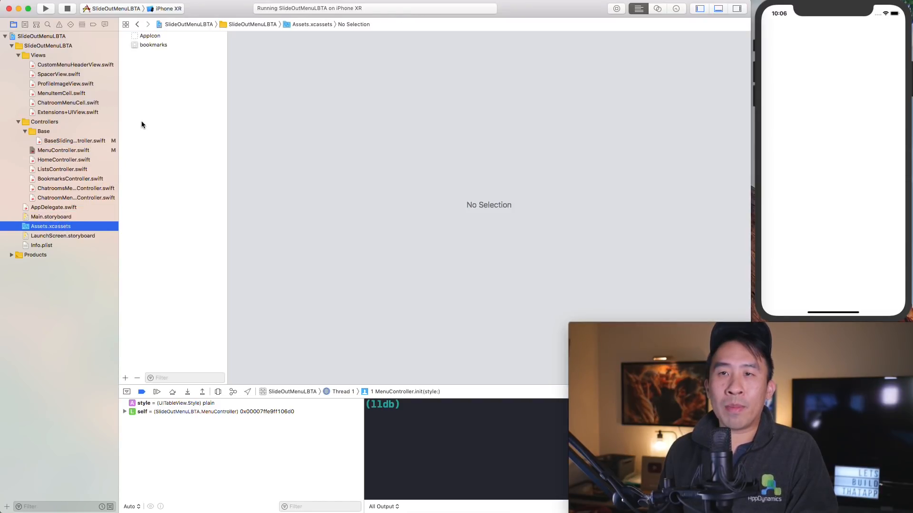
Step: Inspect the bookmarks asset and Home literal picker, then add girl_profile to Assets.xcassets
left_click(153, 45)
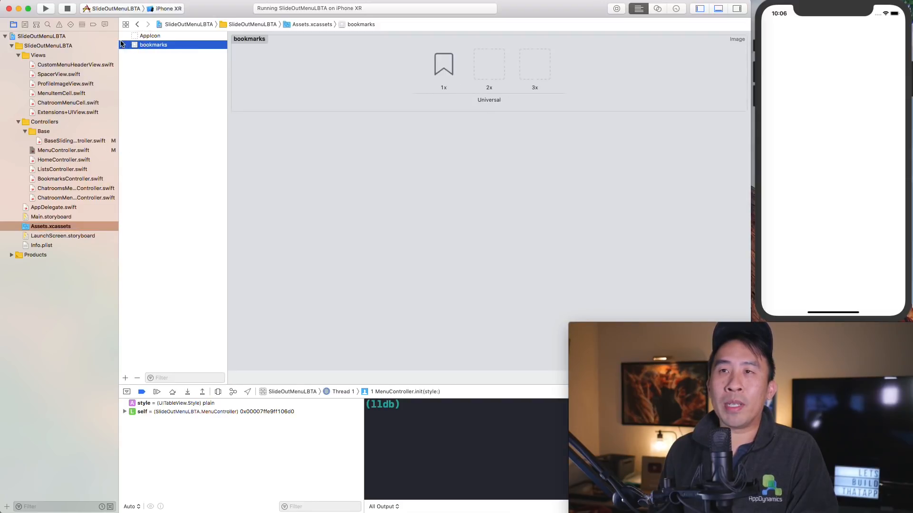
left_click(63, 149)
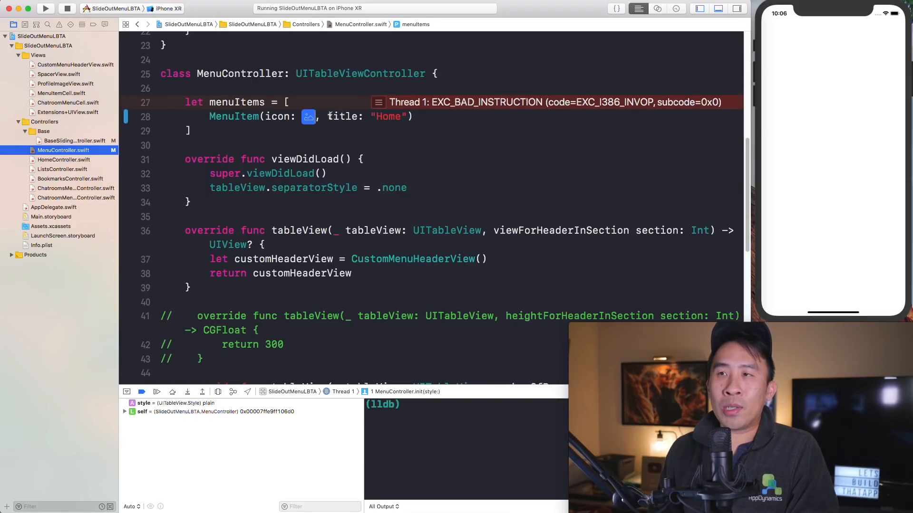
left_click(309, 117)
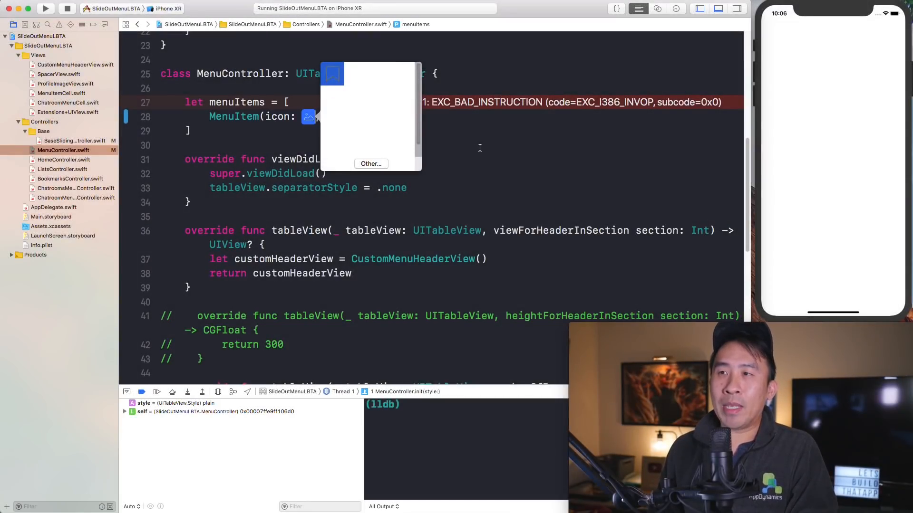
mouse_move(377, 119)
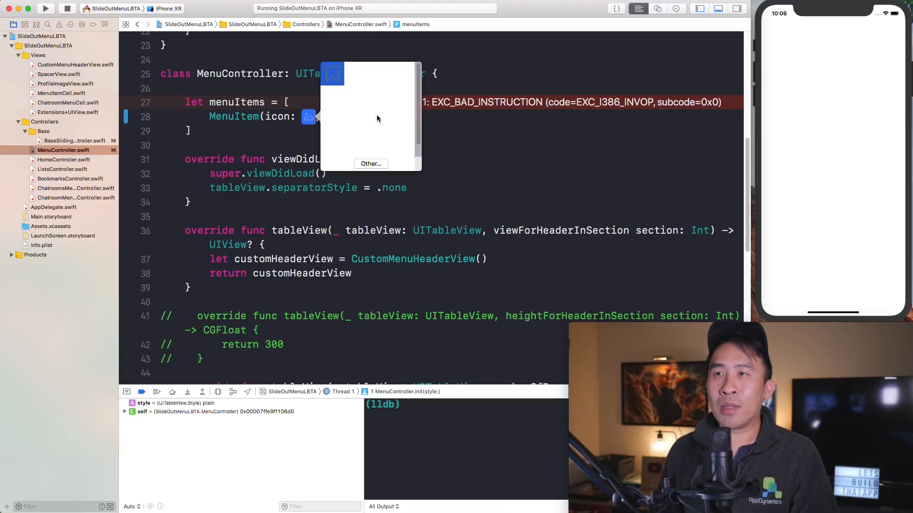
mouse_move(352, 95)
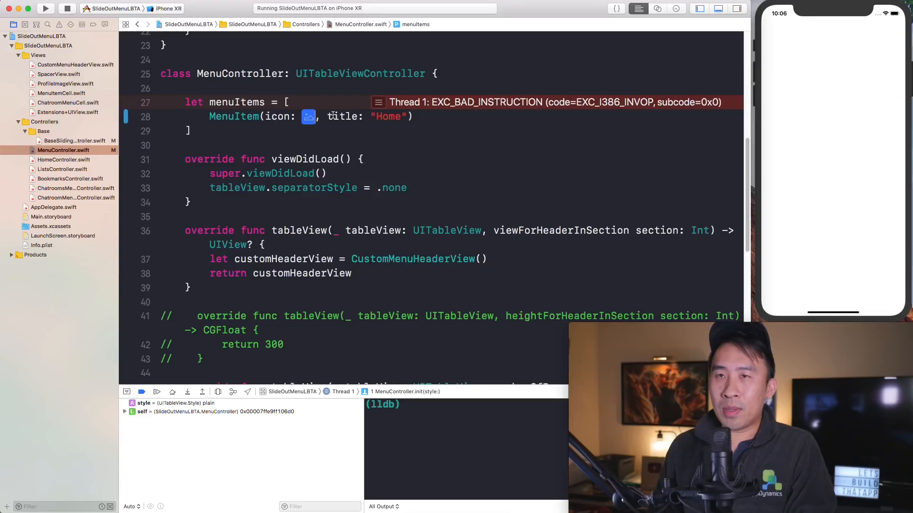
left_click(50, 226)
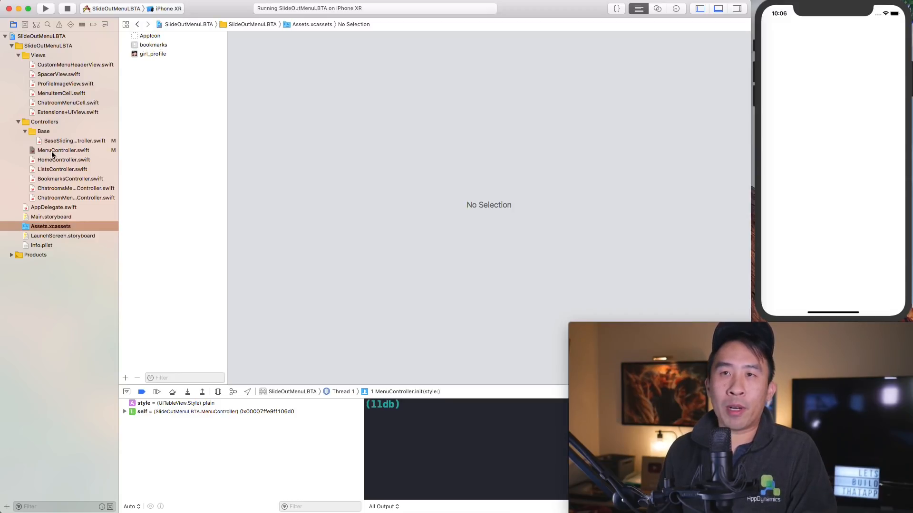
Step: Pick girl_profile for the Home image literal and confirm the picker lists bookmarks and girl_profile
left_click(63, 150)
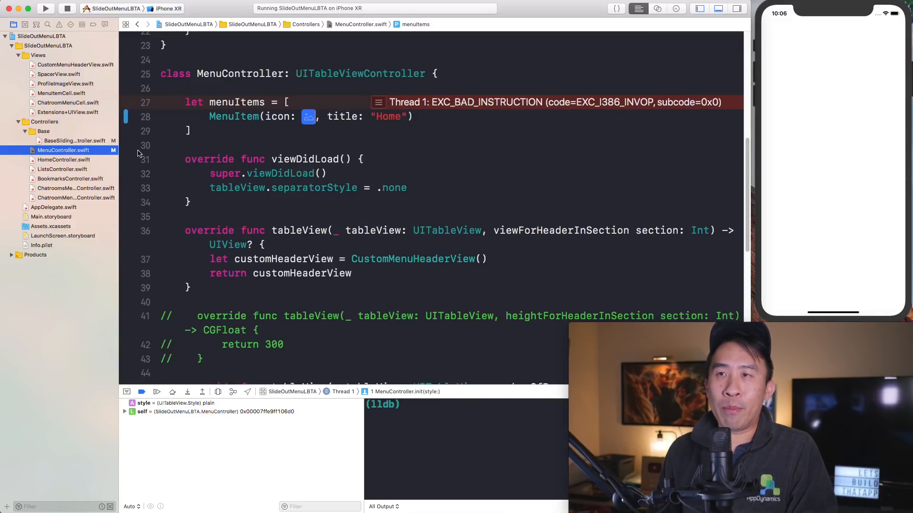
left_click(172, 145)
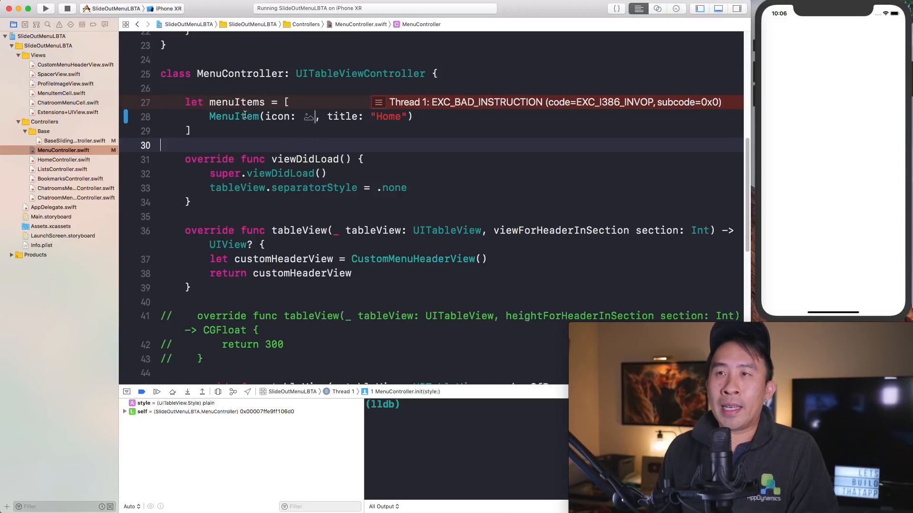
left_click(308, 116)
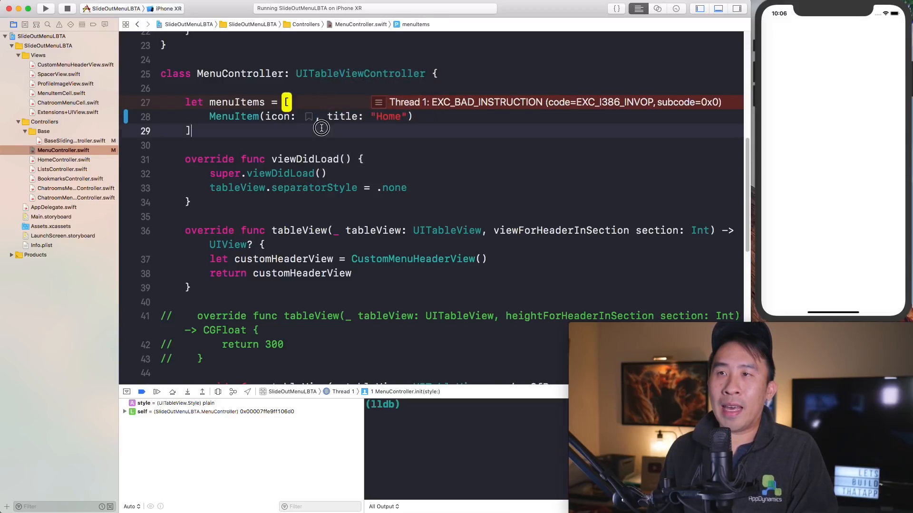
left_click(309, 116)
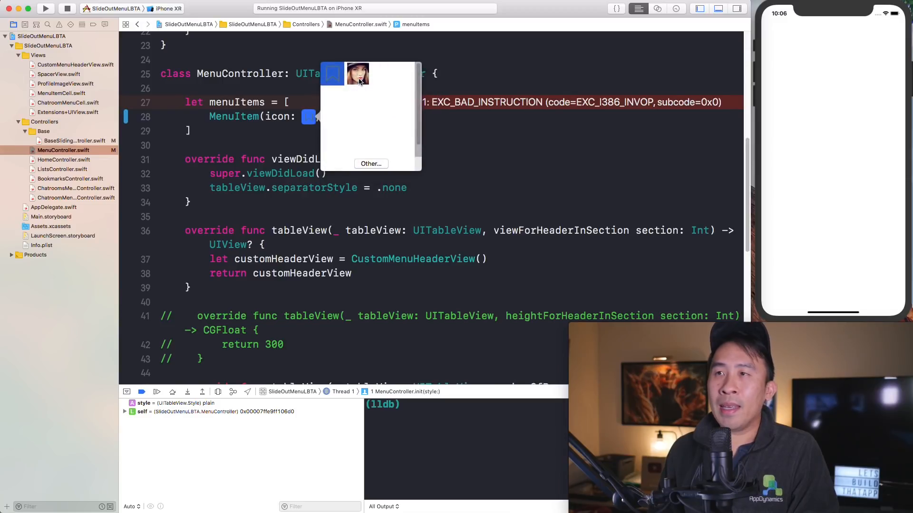
left_click(358, 72)
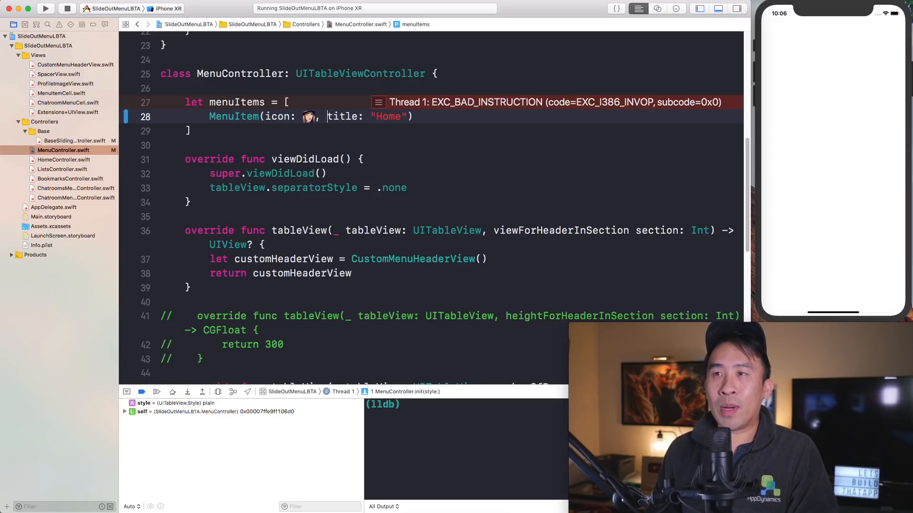
left_click(309, 116)
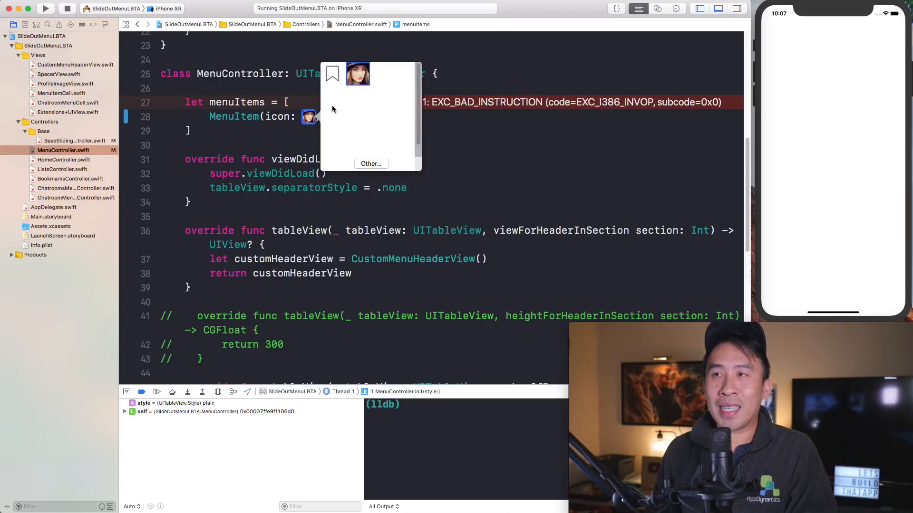
mouse_move(332, 109)
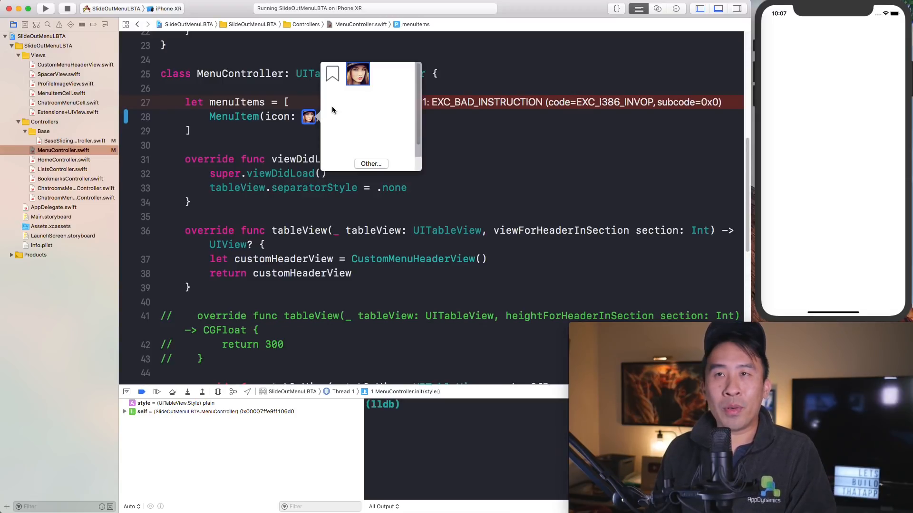